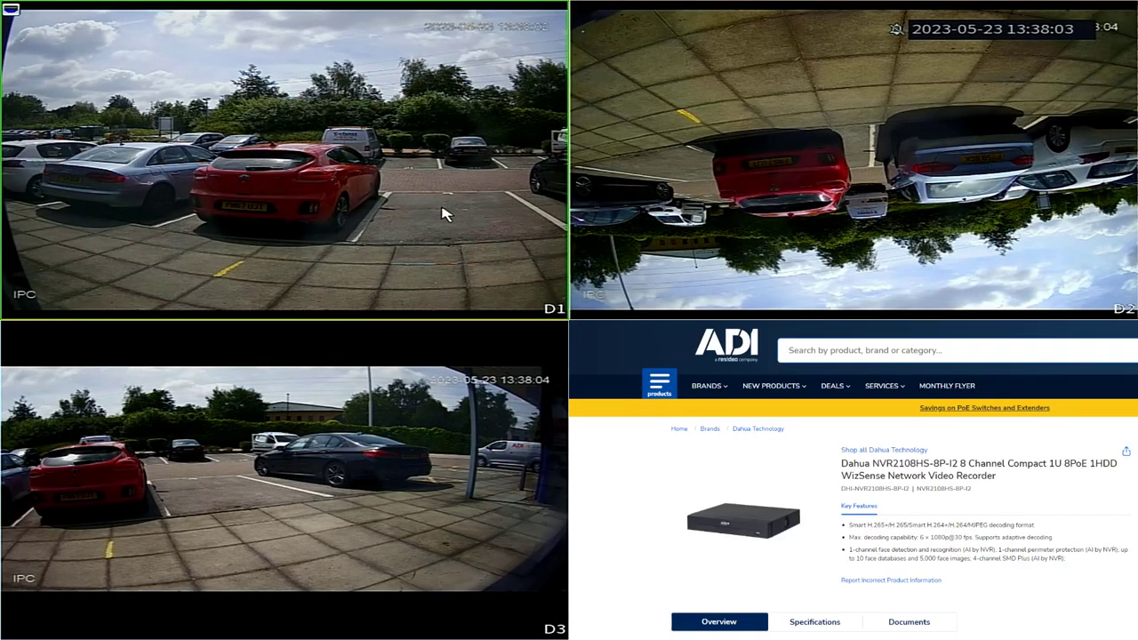
mouse_move(497, 183)
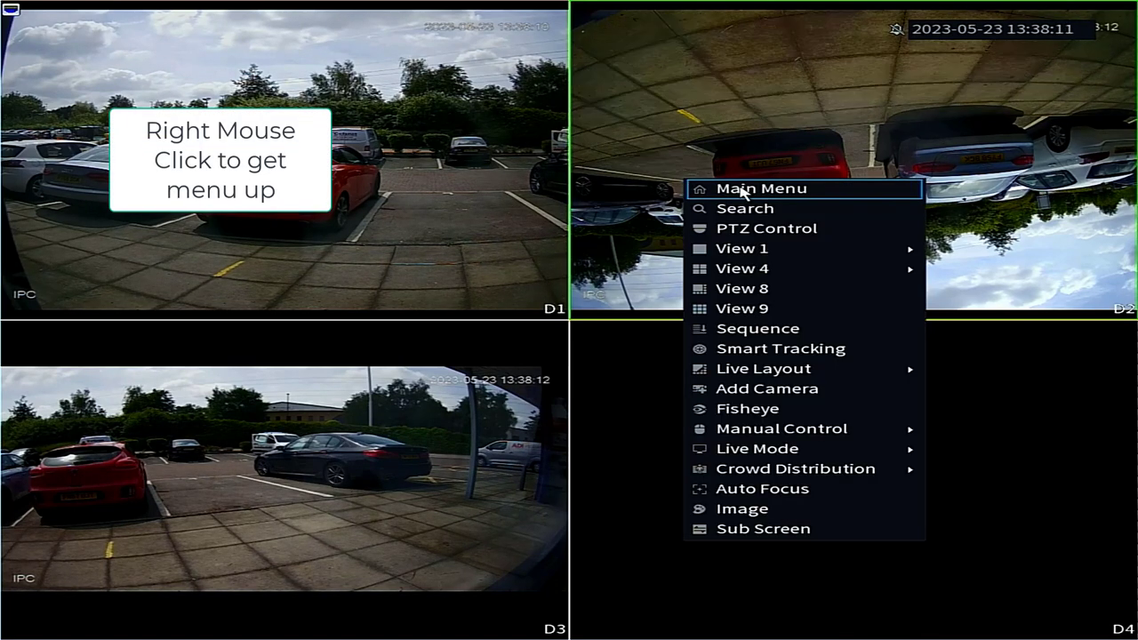
Log in from live view with the unlock pattern and reach the Camera List with three cameras
click(761, 189)
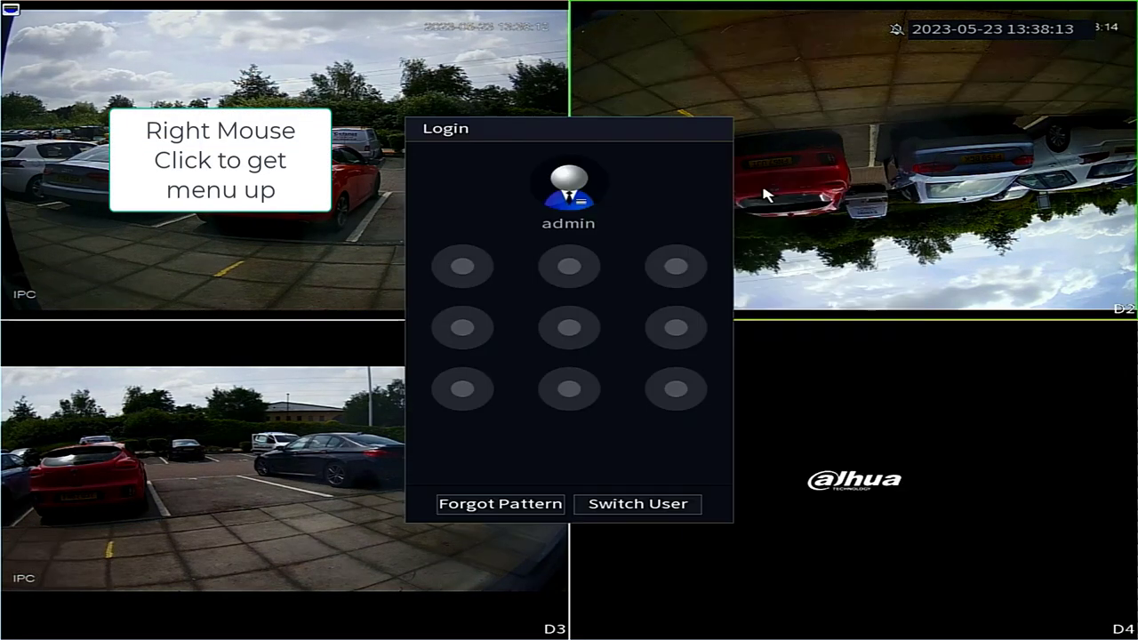
drag(462, 264, 676, 265)
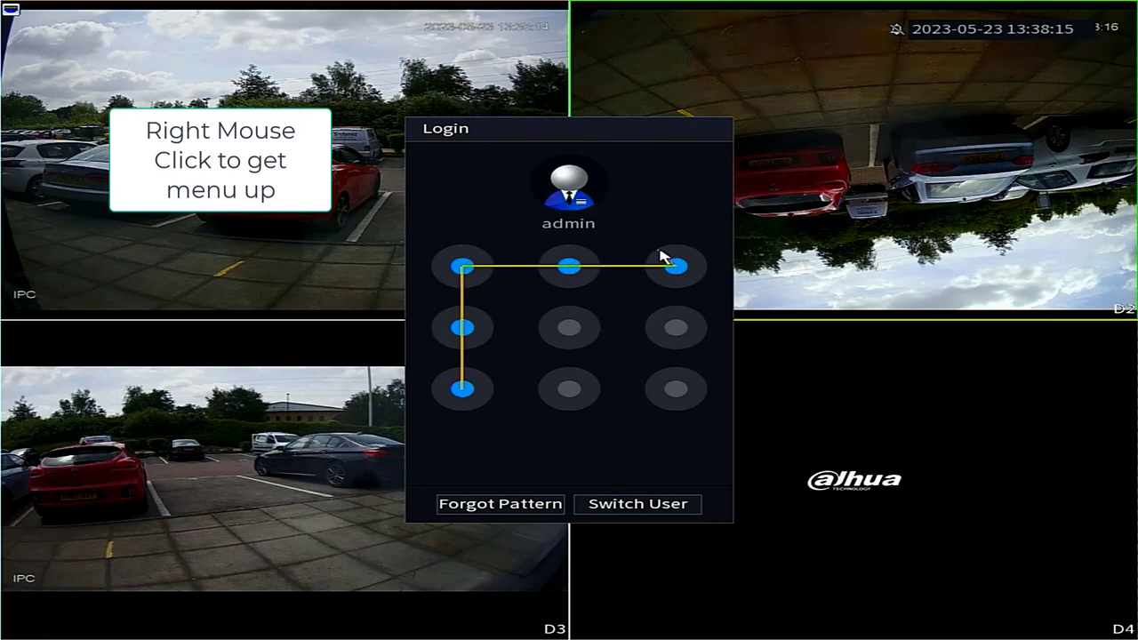
click(460, 390)
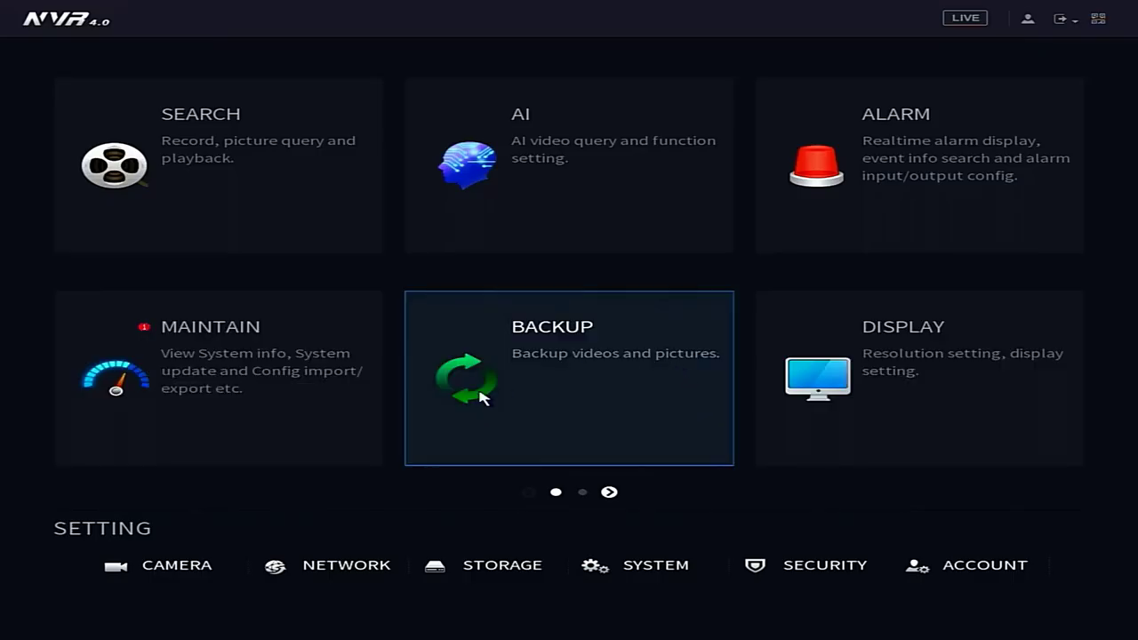
click(176, 565)
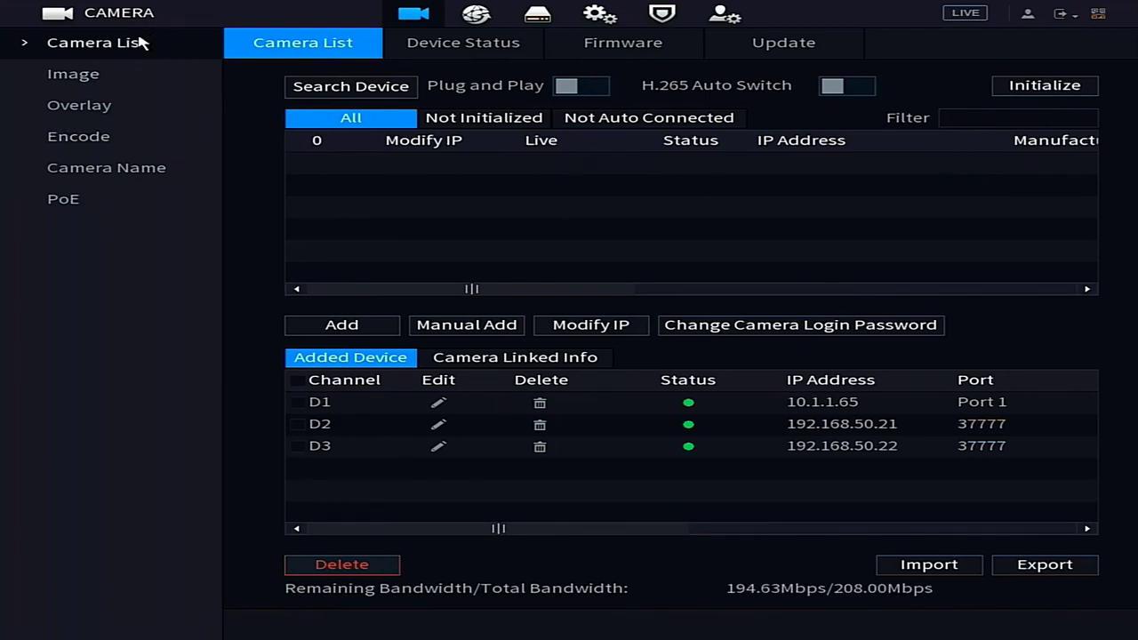
In Image settings, set camera D2 to Flip 180° with Mirror enabled and apply
click(73, 73)
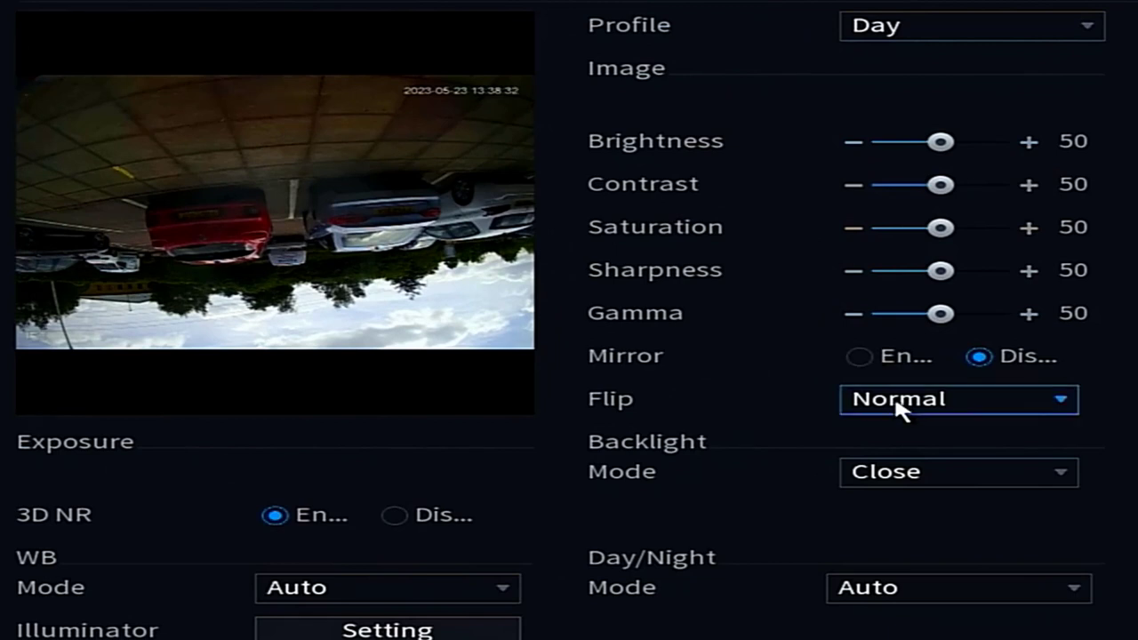
click(958, 398)
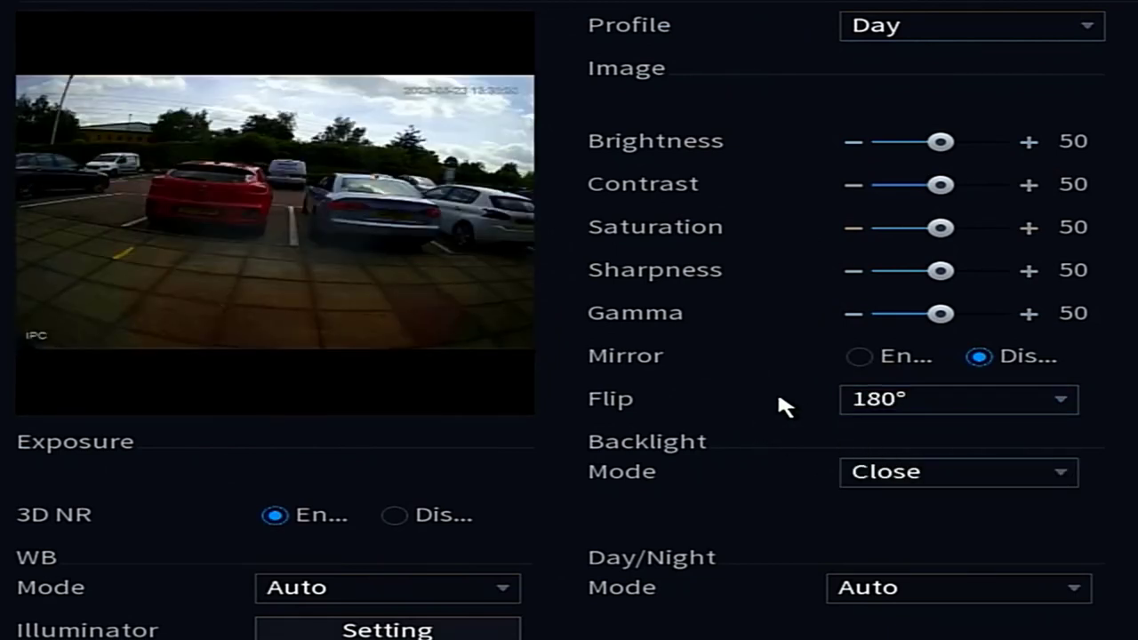
mouse_move(893, 377)
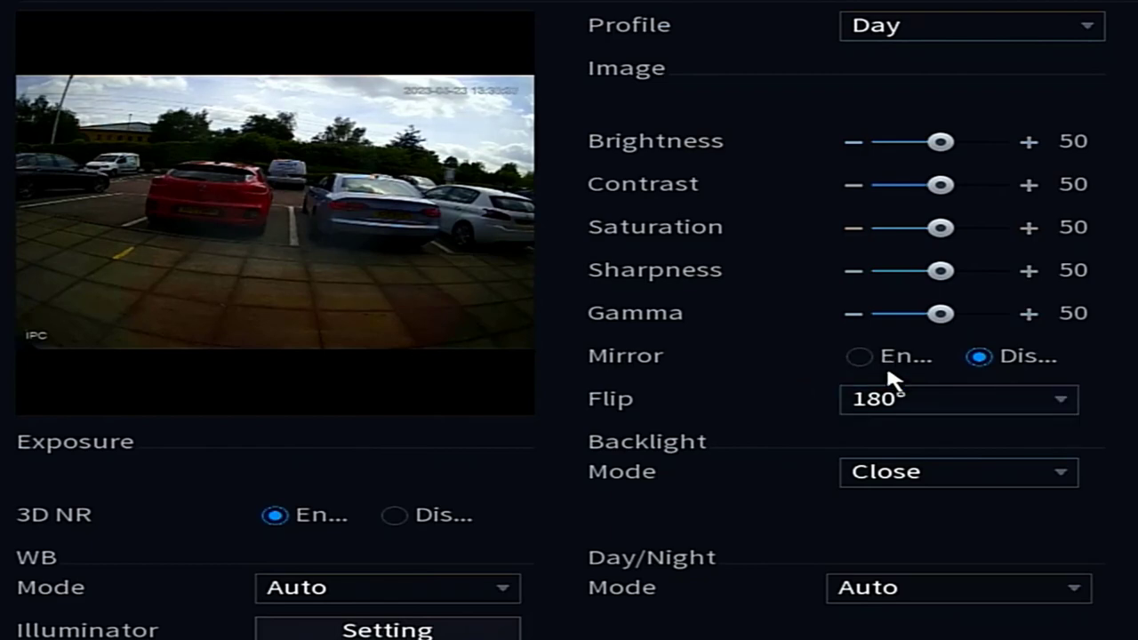
click(861, 356)
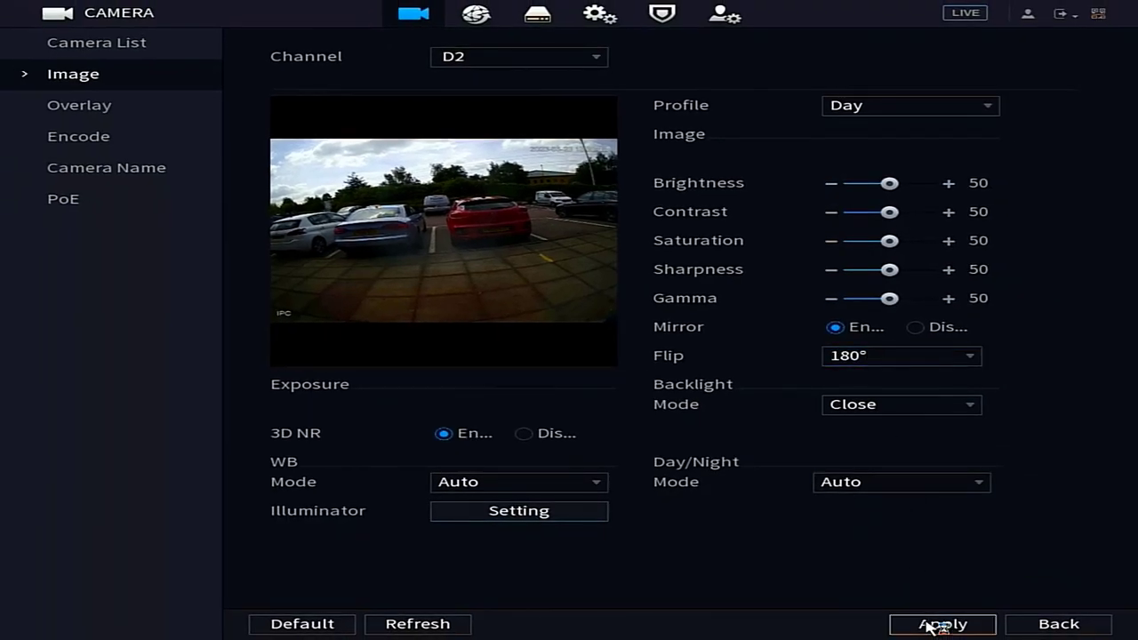
mouse_move(238, 169)
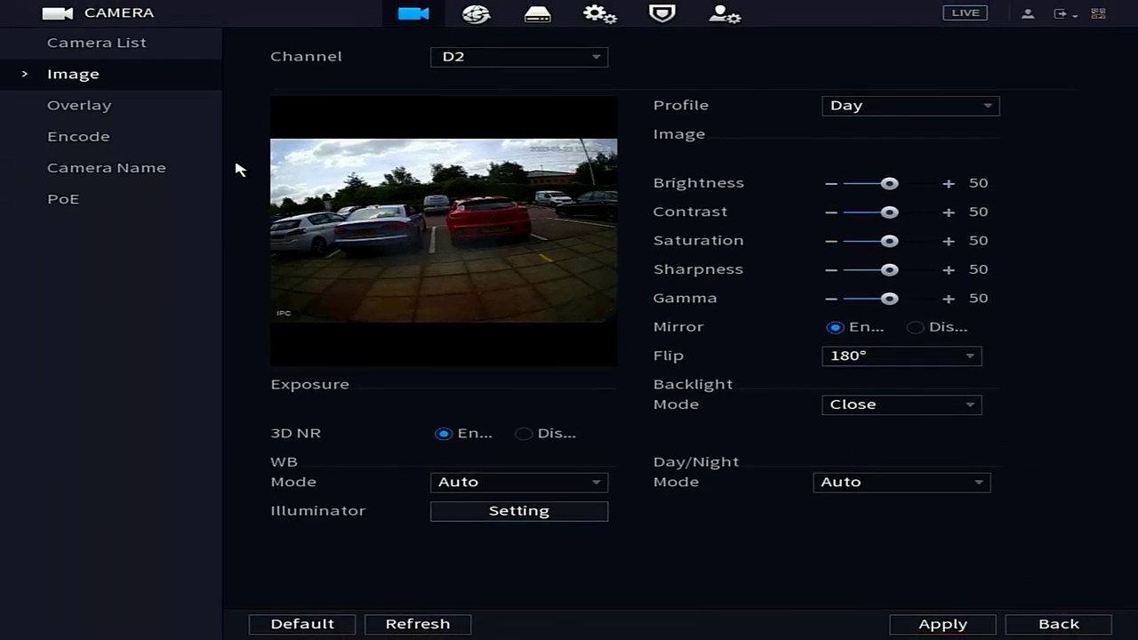
In Overlay, set D1's Time Title date format to DD MM YYYY and apply
click(78, 103)
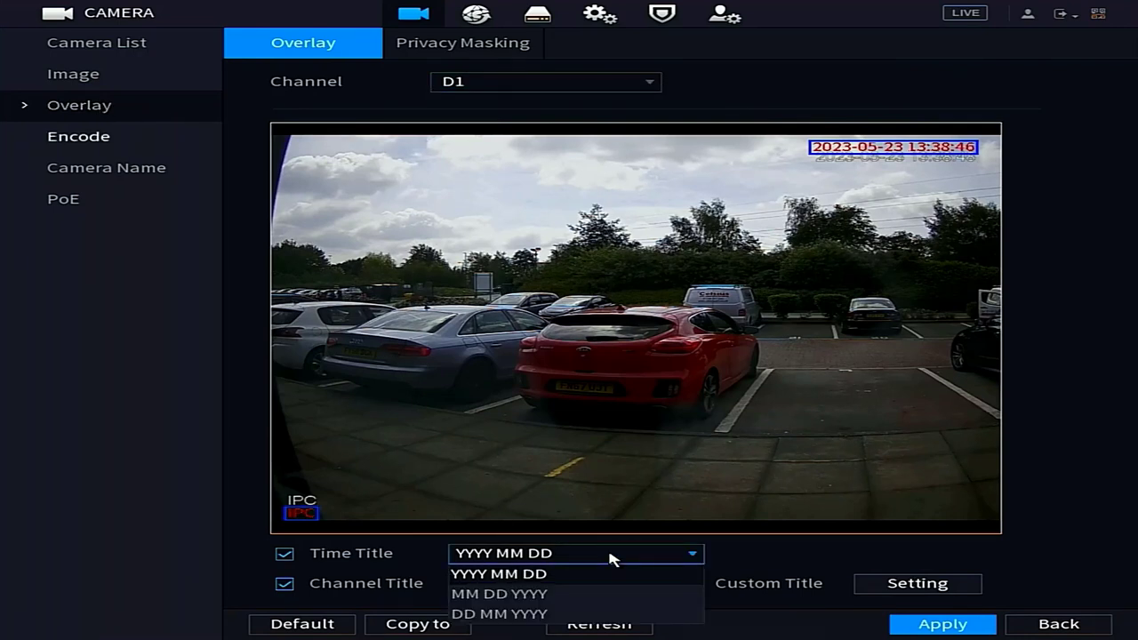
click(499, 613)
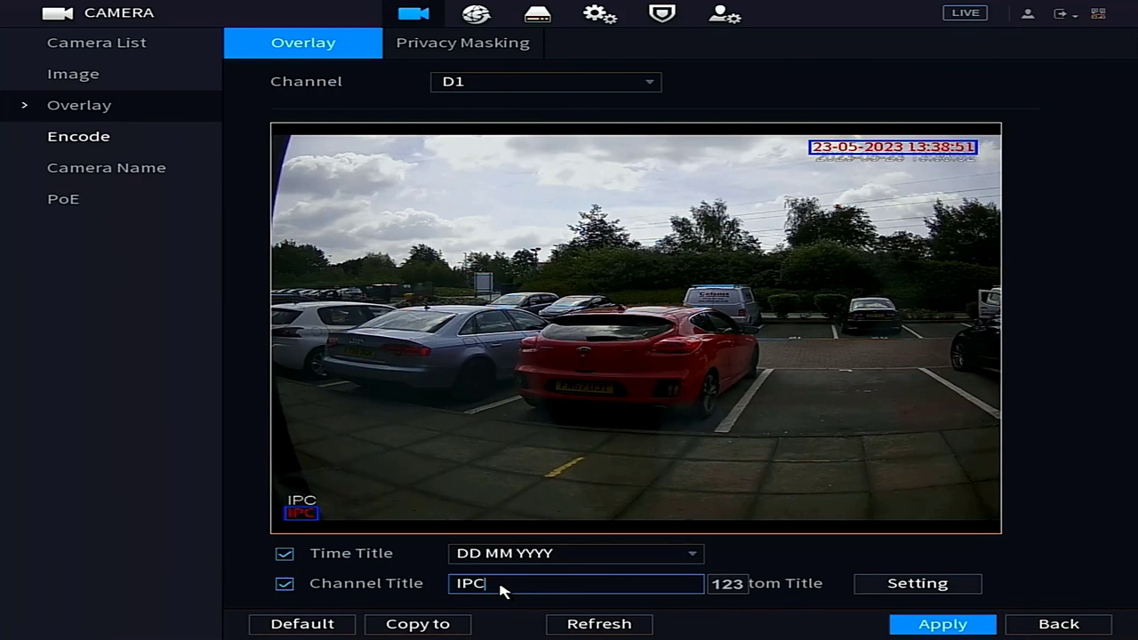
click(576, 584)
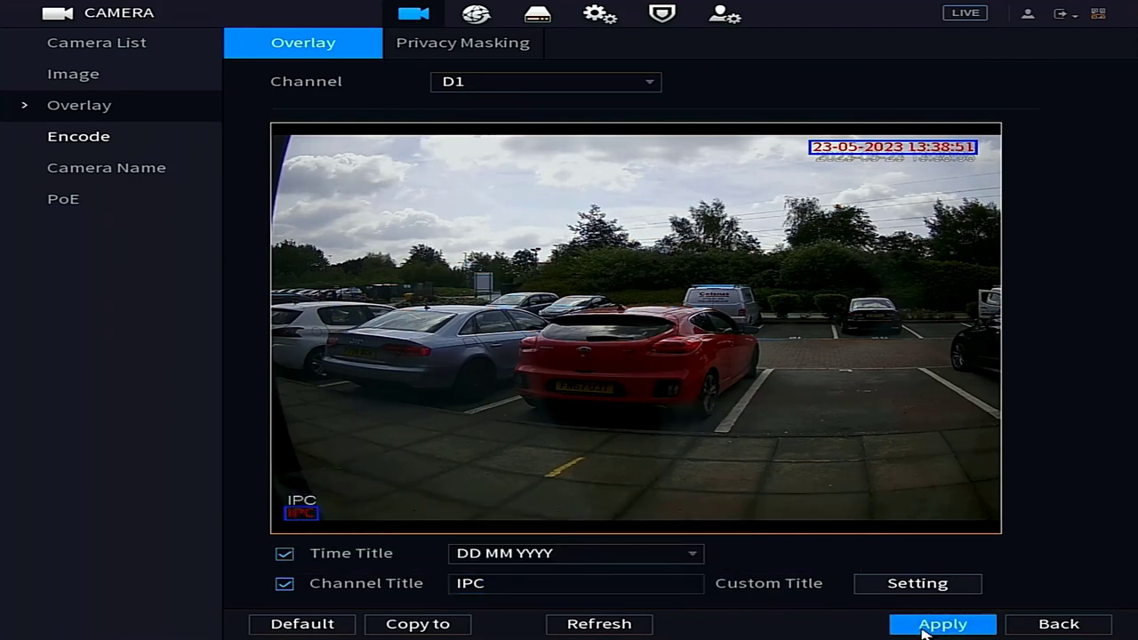
click(107, 167)
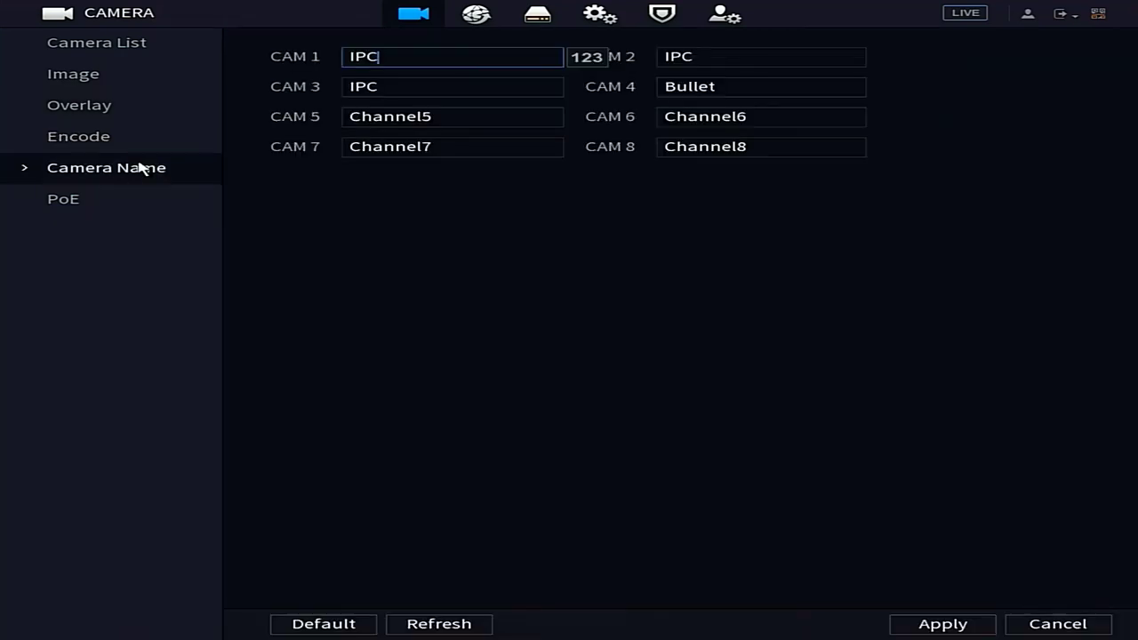